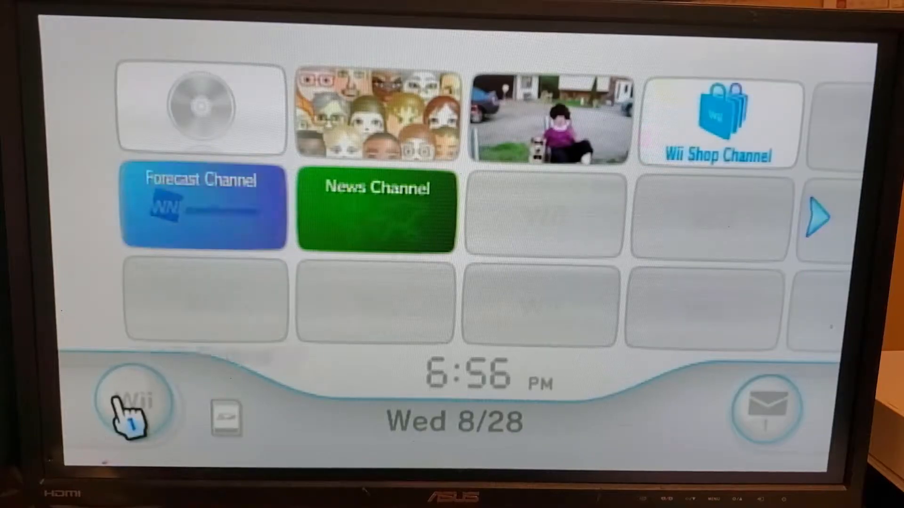
# Step: Enter the Wii System Settings from the Wii Menu, showing version 4.3U
pyautogui.click(132, 404)
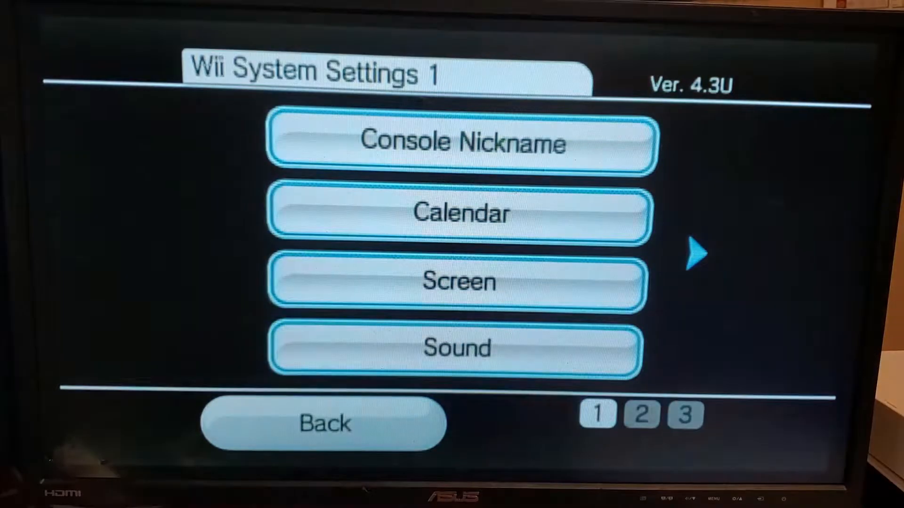
pyautogui.click(697, 252)
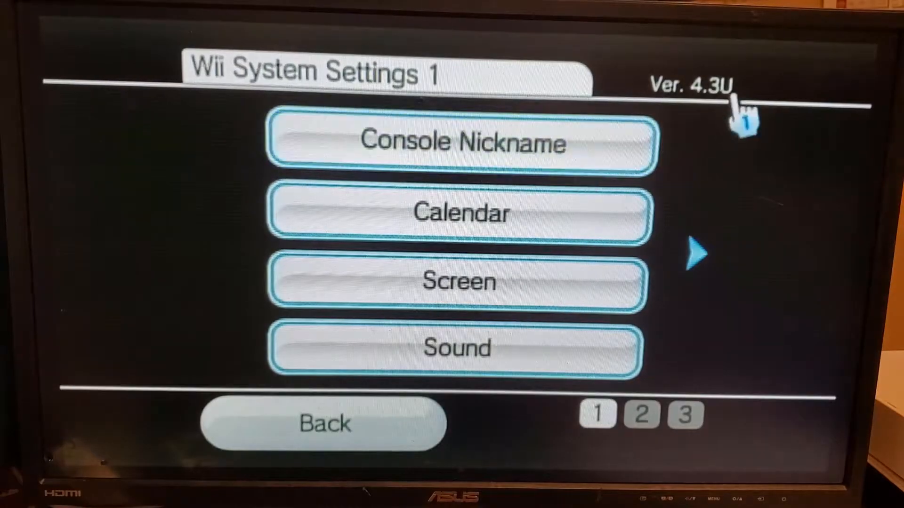
pyautogui.moveTo(747, 294)
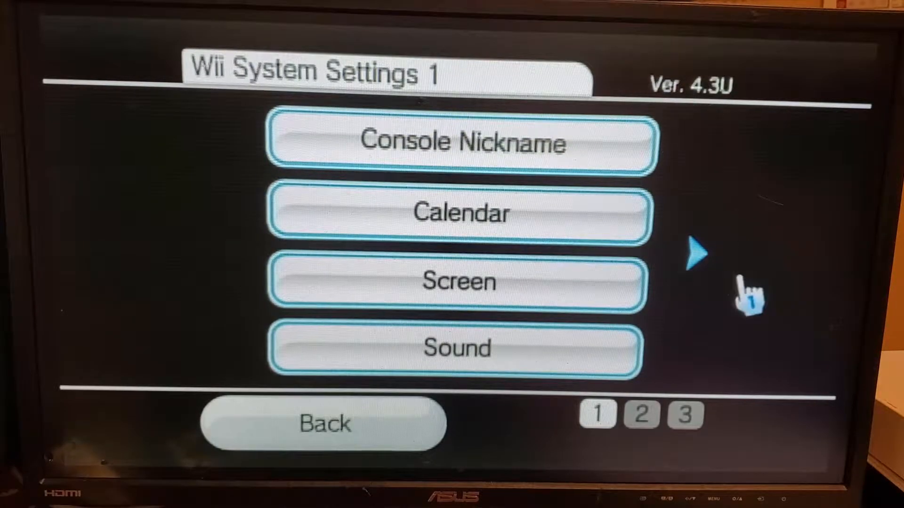
# Step: Change Connection 1's DNS to 174.201.71.14, save it and run the connection test
pyautogui.click(696, 251)
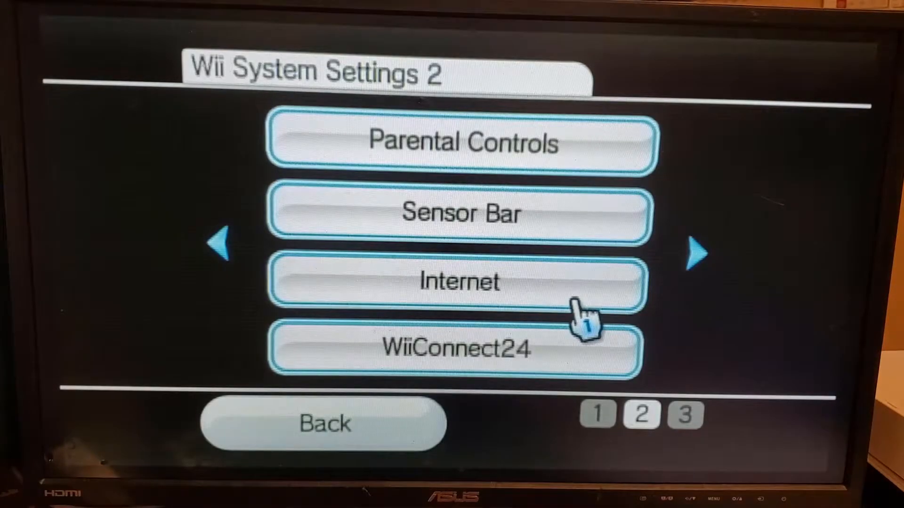
pyautogui.click(458, 283)
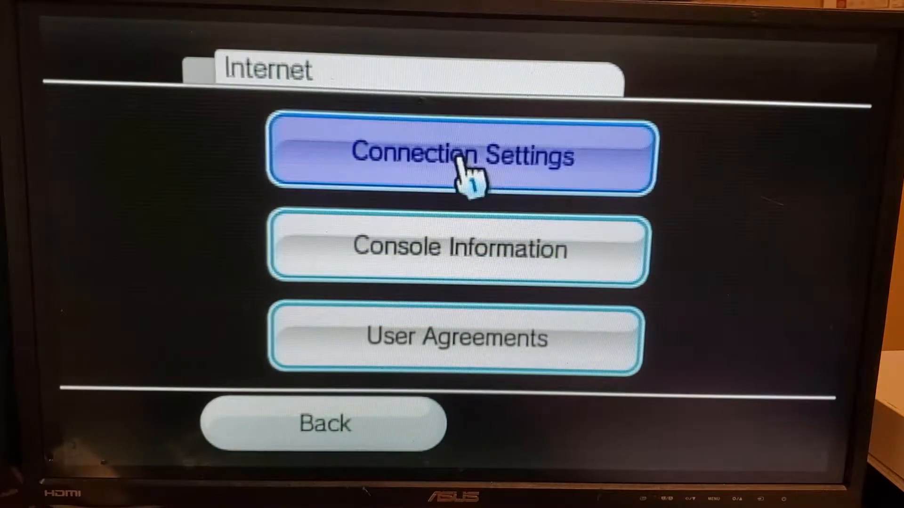
pyautogui.click(458, 158)
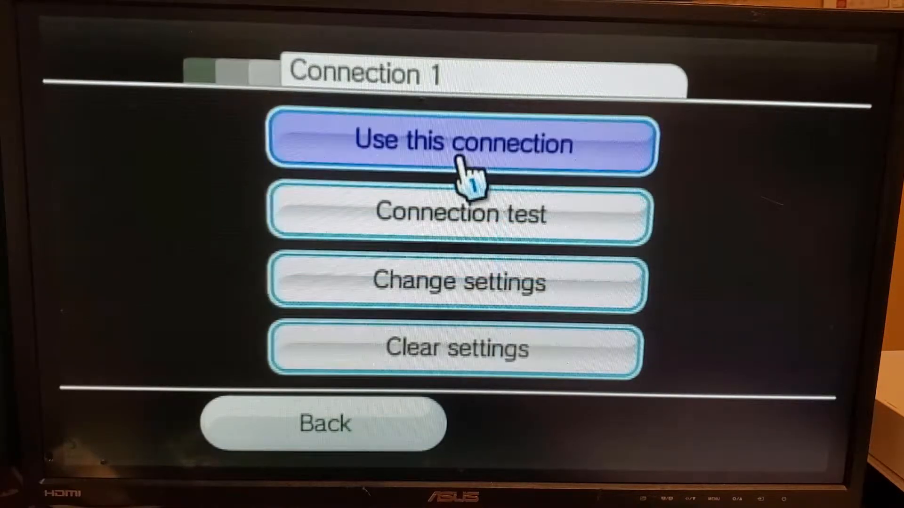
pyautogui.click(458, 282)
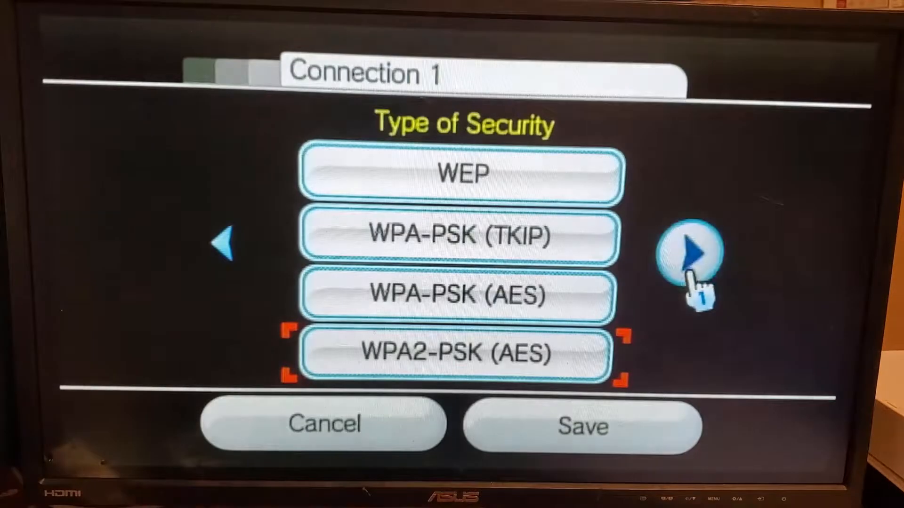
pyautogui.click(689, 253)
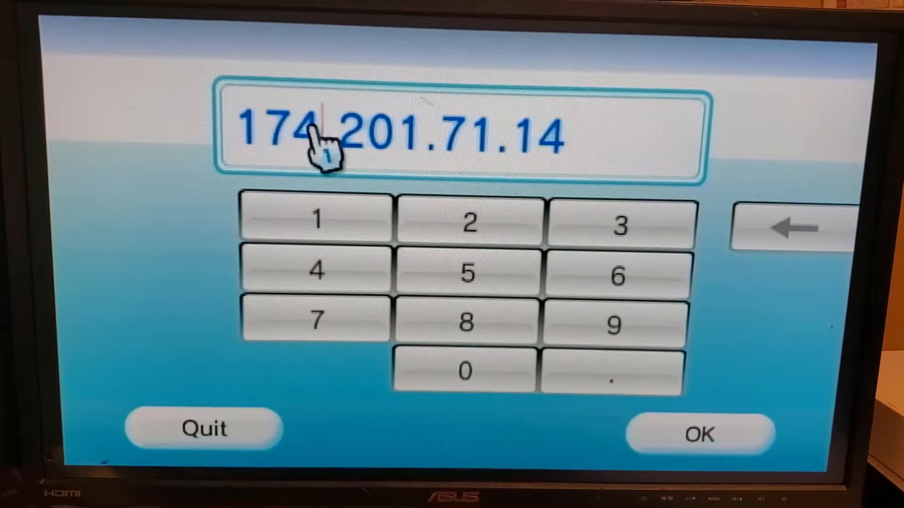
pyautogui.click(699, 432)
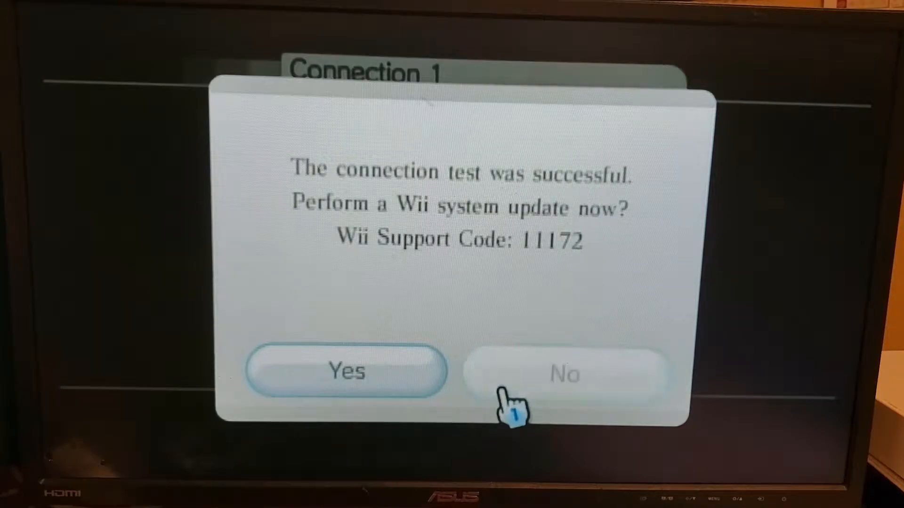
# Step: Decline the offered system update and return to the second settings page
pyautogui.click(556, 372)
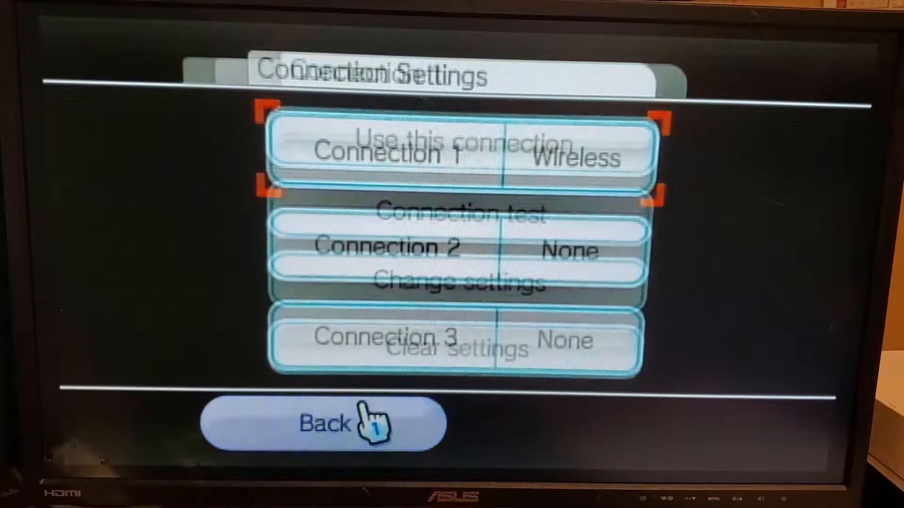
pyautogui.click(334, 425)
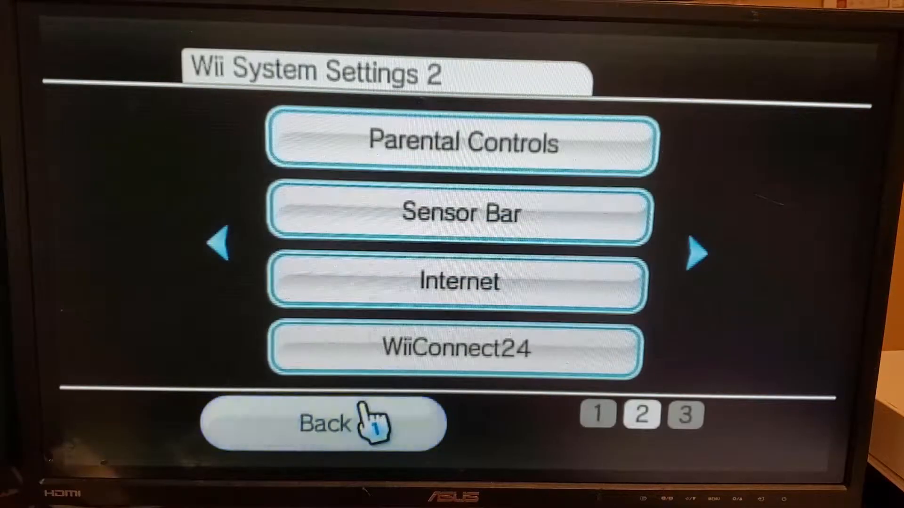
pyautogui.moveTo(587, 288)
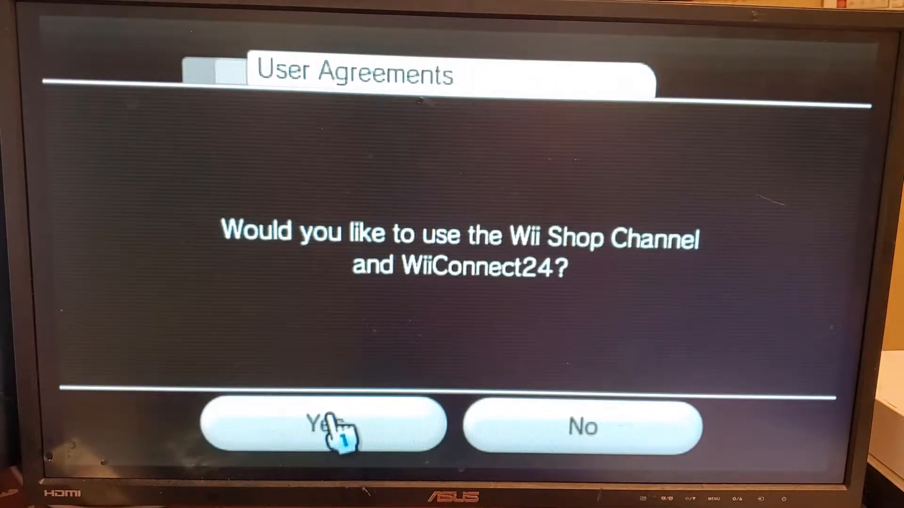
# Step: Agree to the Wii Shop Channel/WiiConnect24 agreements and accept the terms, launching HackMii Installer v1.2
pyautogui.click(326, 426)
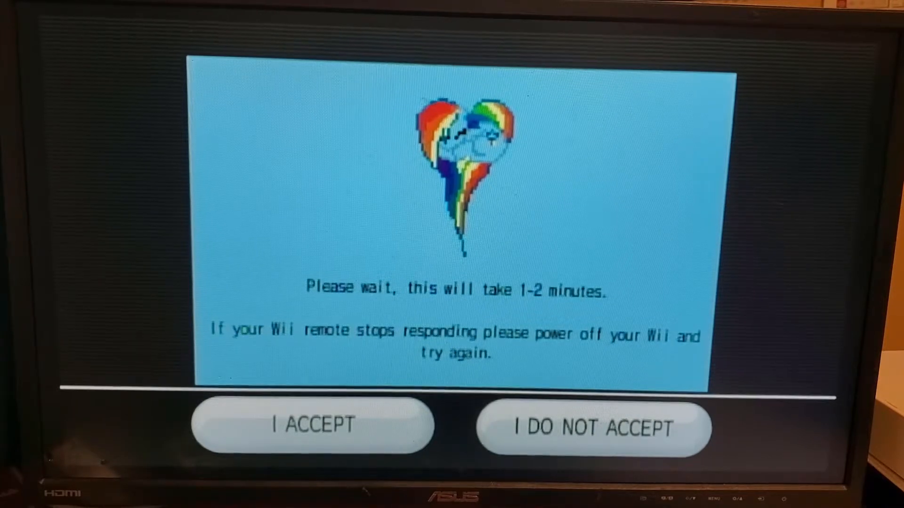
pyautogui.moveTo(812, 214)
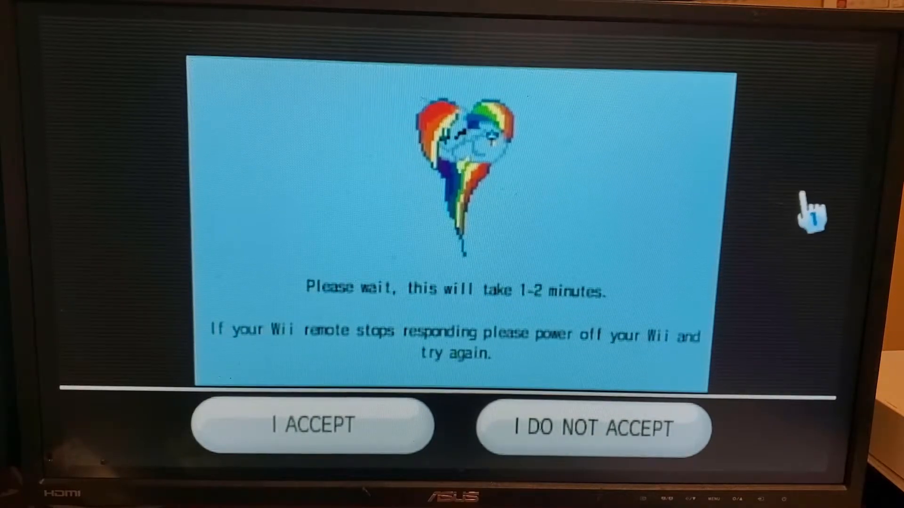
pyautogui.click(312, 426)
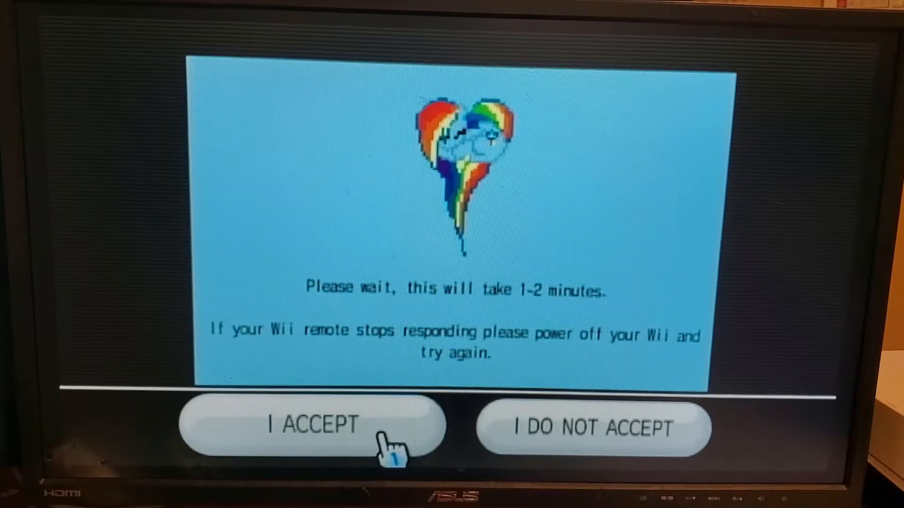
pyautogui.click(313, 426)
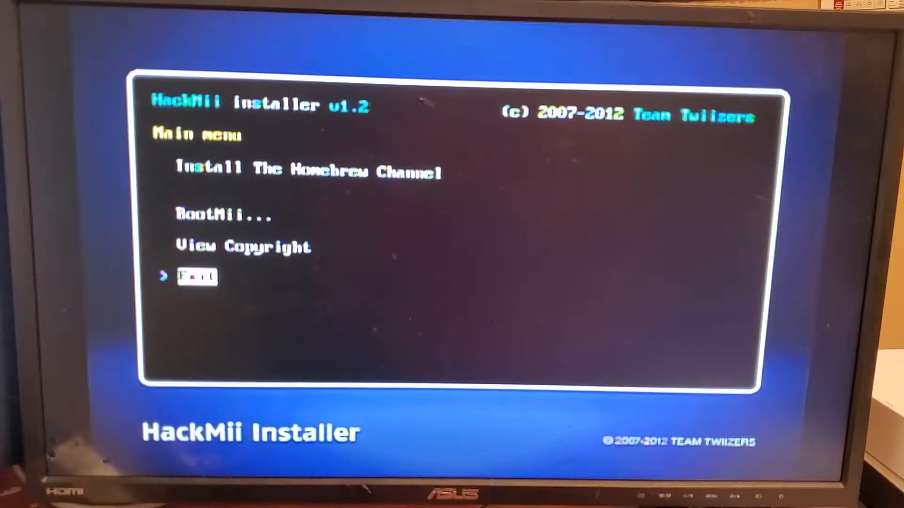
# Step: Install the Homebrew Channel, confirm it, and move down to the BootMii options
pyautogui.press('up')
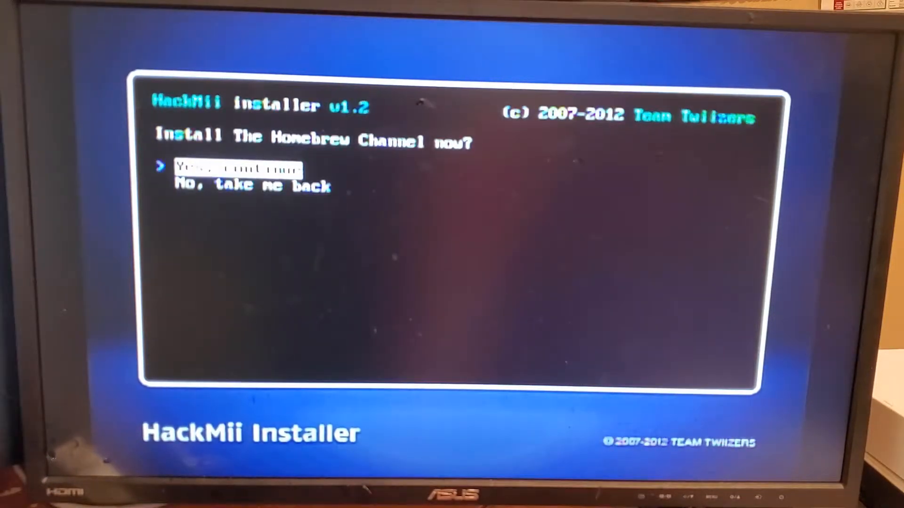
pyautogui.press('down')
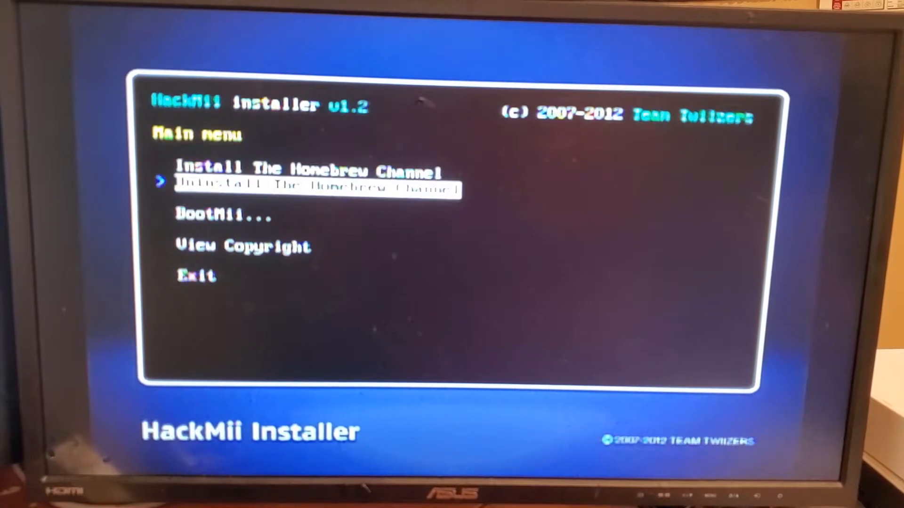
pyautogui.press('Down')
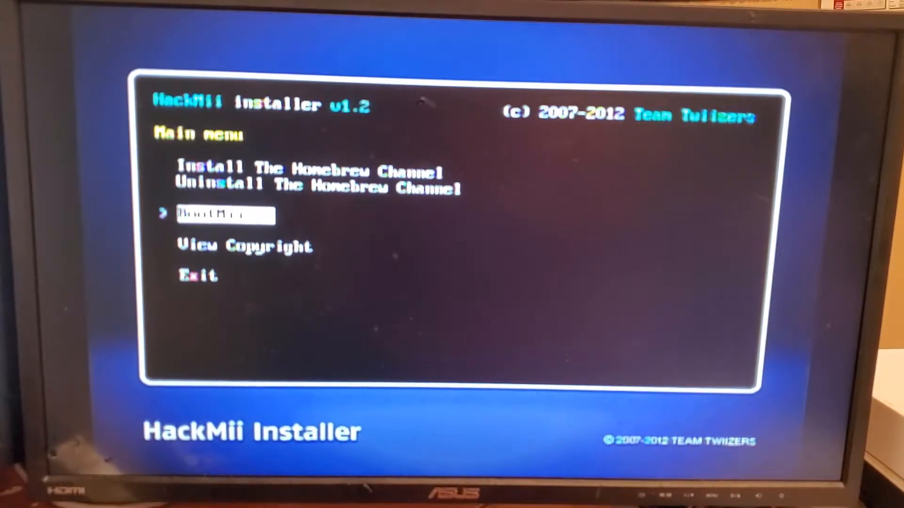